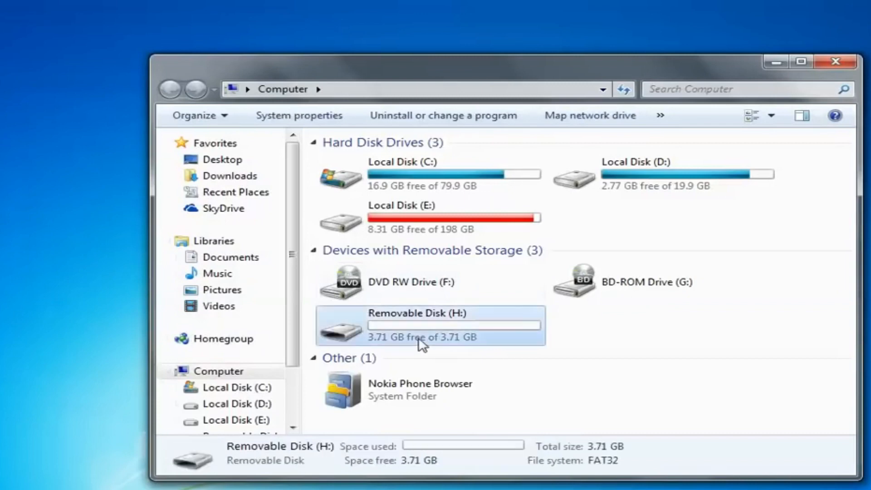
# Step: Select Removable Disk (H:) in Computer to check its 3.71 GB size and file system
pyautogui.click(431, 325)
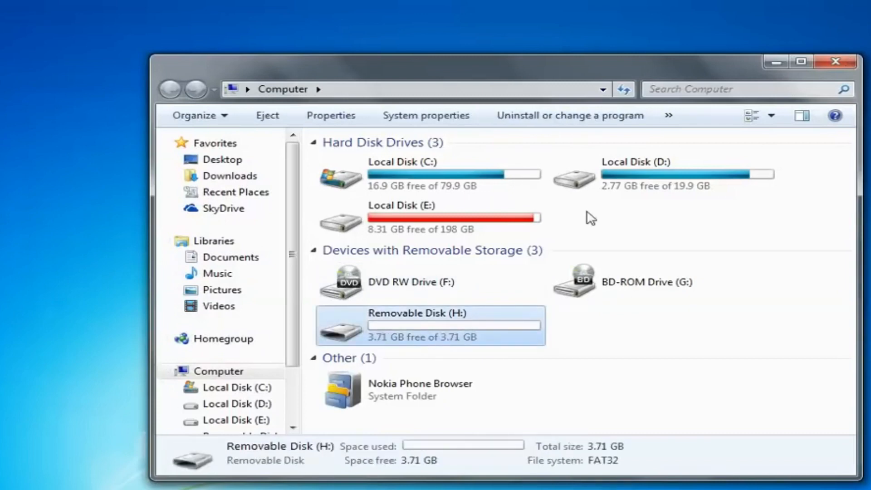
pyautogui.moveTo(447, 327)
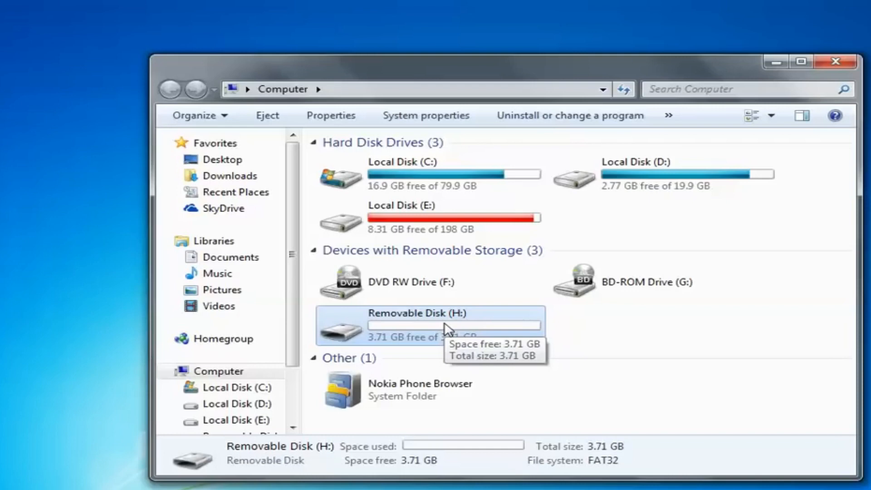
pyautogui.moveTo(862, 41)
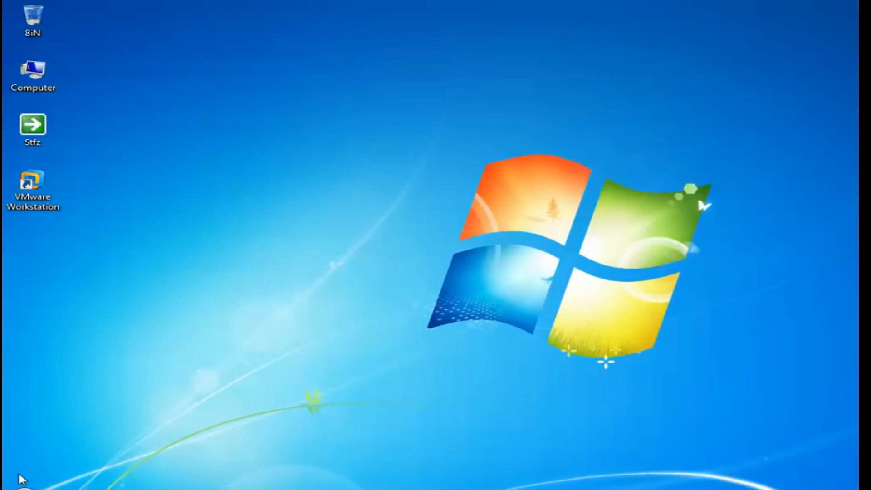
# Step: Search the Start menu for cmd and run it as administrator
pyautogui.click(11, 488)
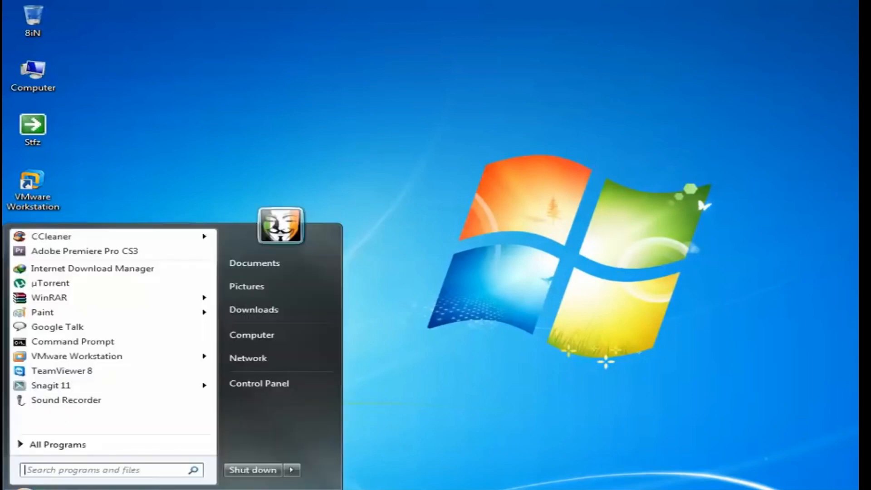
pyautogui.write('cmd')
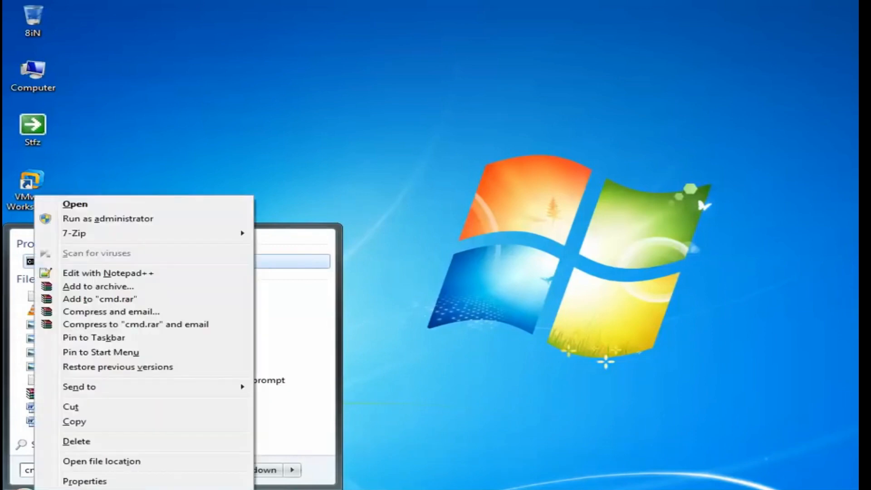
pyautogui.moveTo(108, 218)
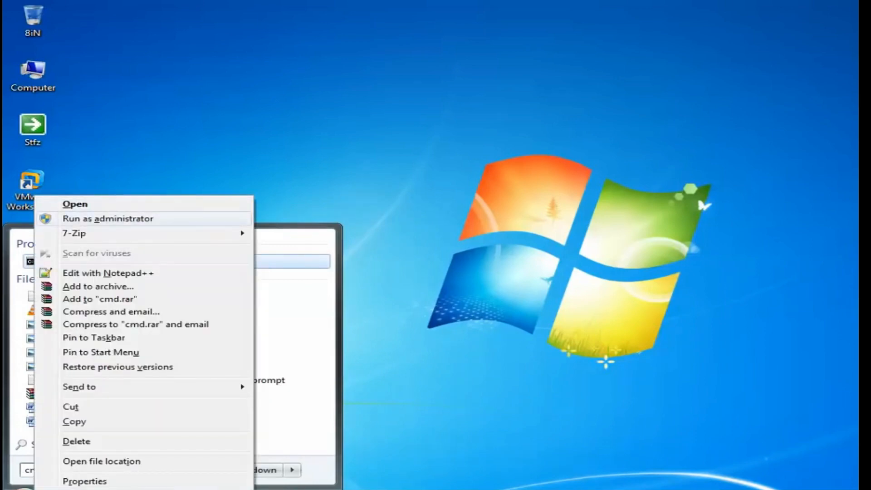
pyautogui.click(109, 218)
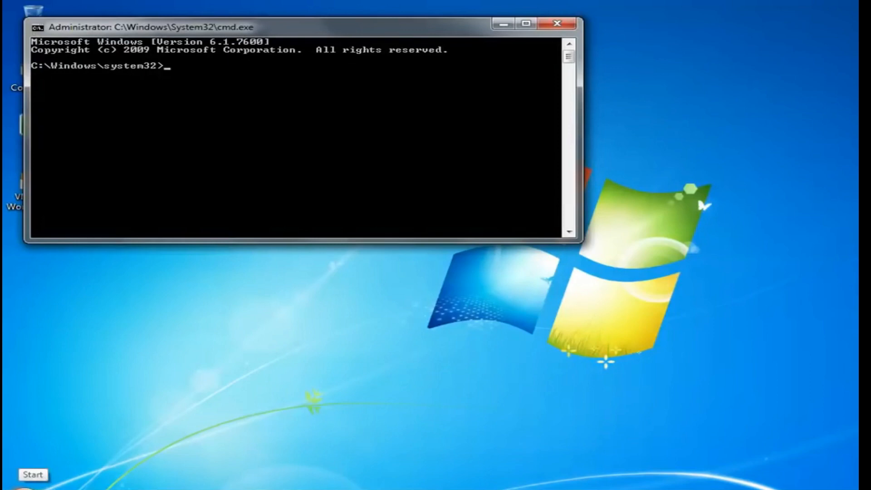
pyautogui.moveTo(588, 255)
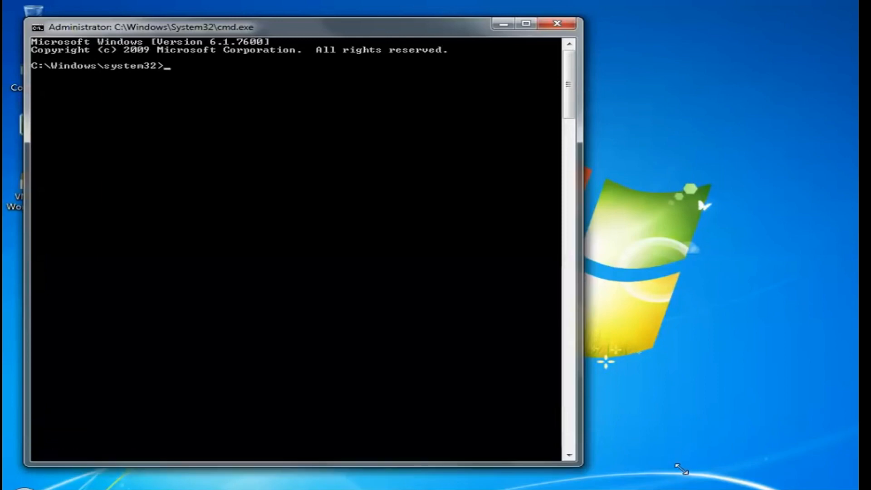
pyautogui.moveTo(285, 132)
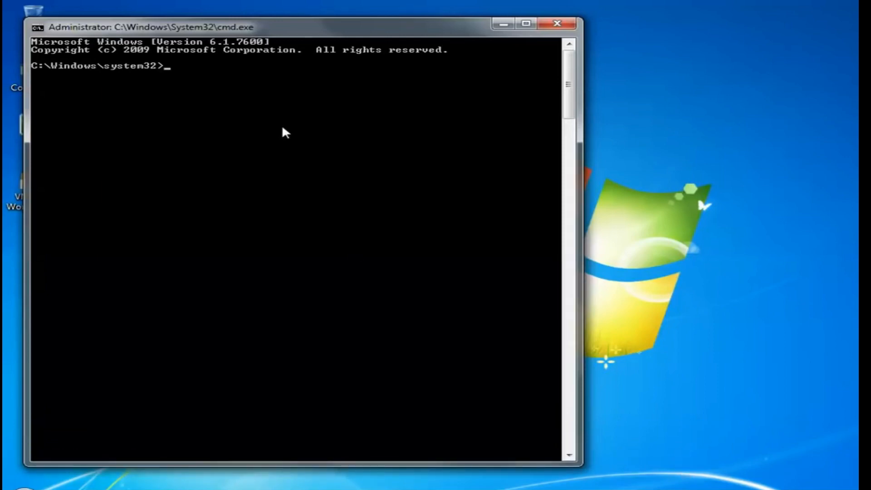
# Step: Launch the diskpart utility in the enlarged administrator console
pyautogui.write('disk')
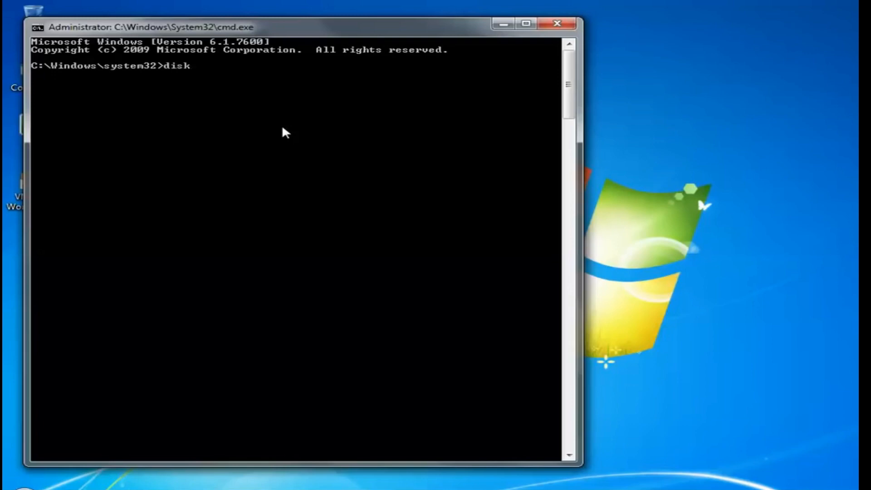
pyautogui.write('part')
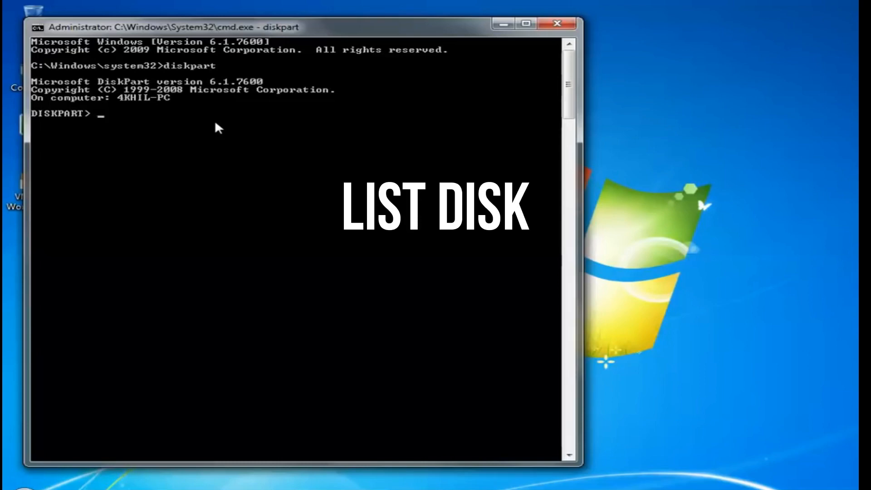
# Step: List the disks and select Disk 1, the 3817 MB USB drive
pyautogui.write('list disk')
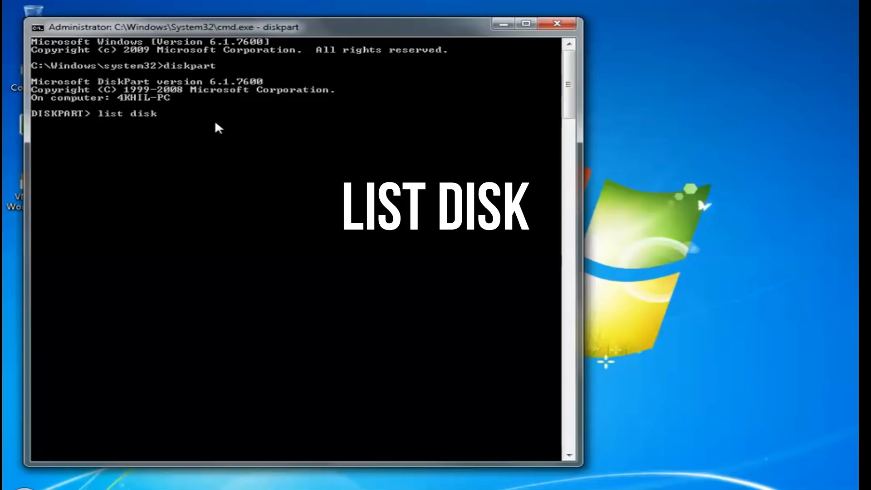
pyautogui.press('Return')
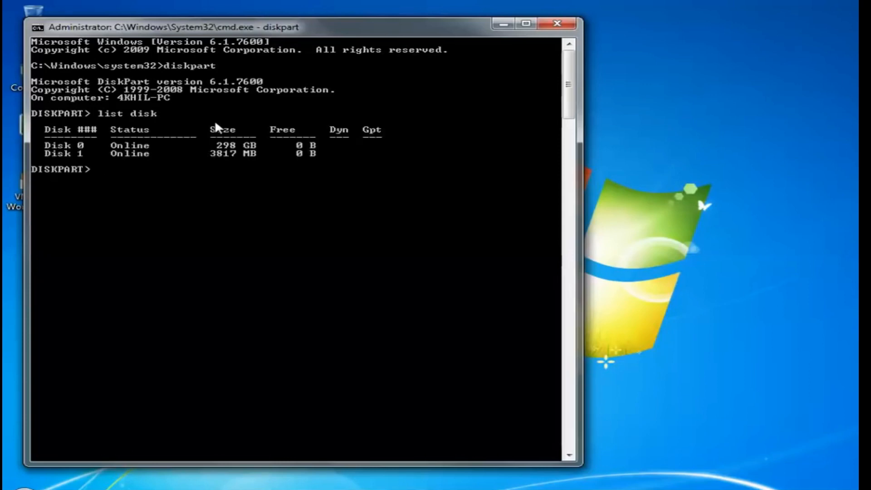
pyautogui.moveTo(158, 138)
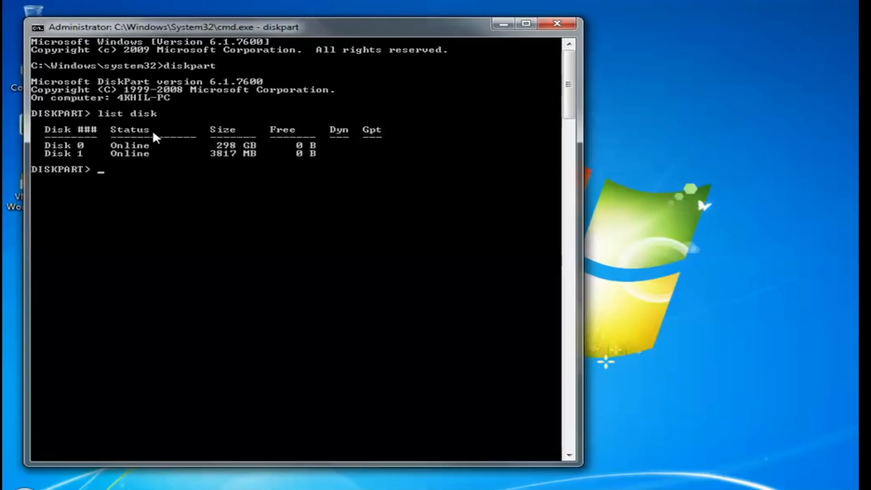
pyautogui.moveTo(53, 150)
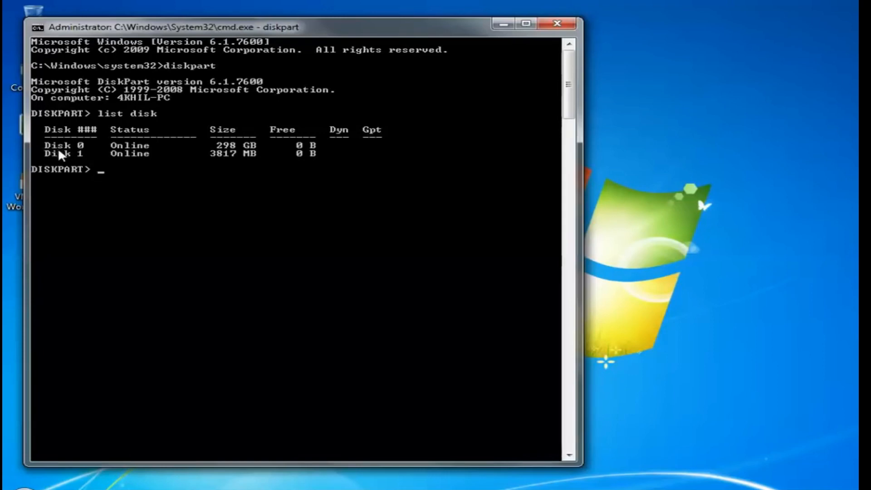
pyautogui.moveTo(66, 159)
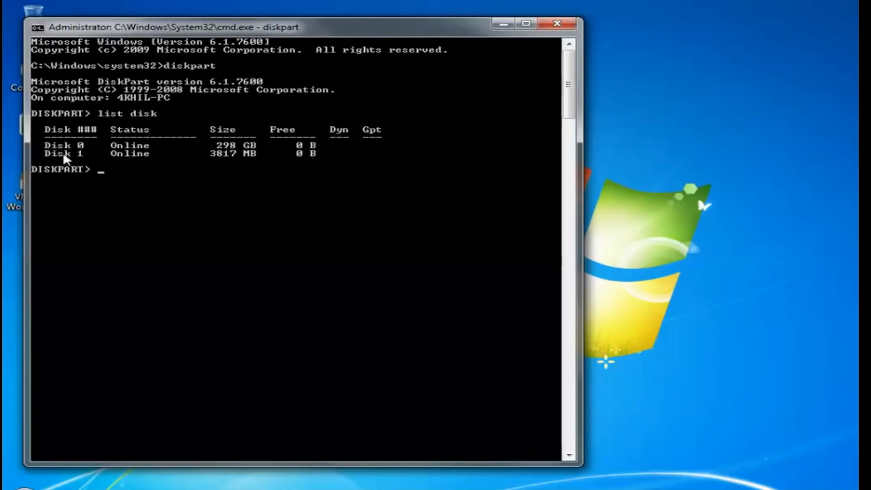
pyautogui.moveTo(148, 188)
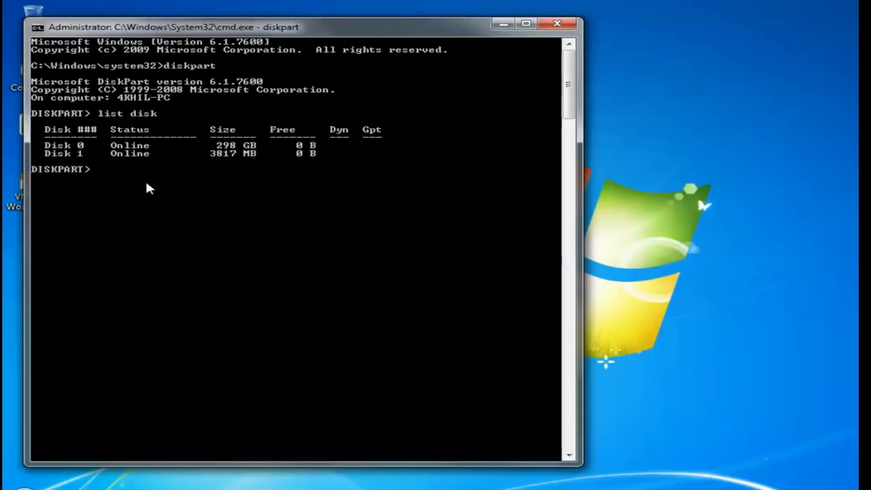
pyautogui.write('sele')
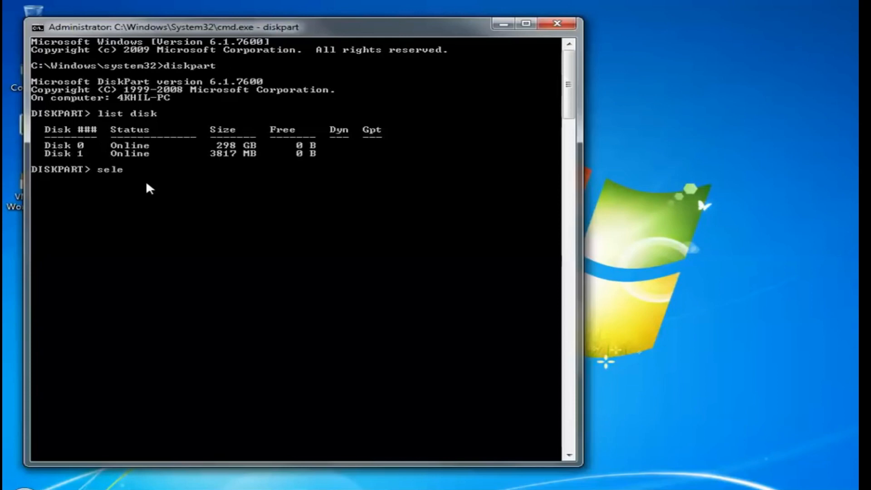
pyautogui.write('ct ds=')
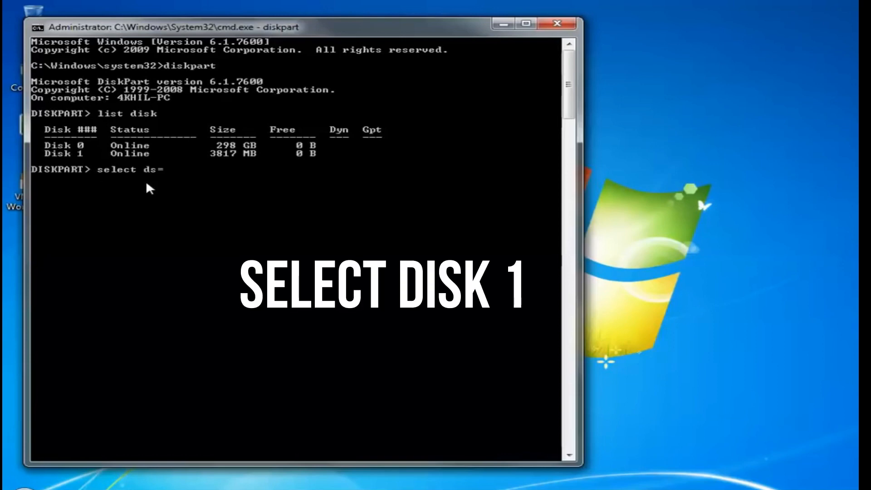
pyautogui.write('disk 1')
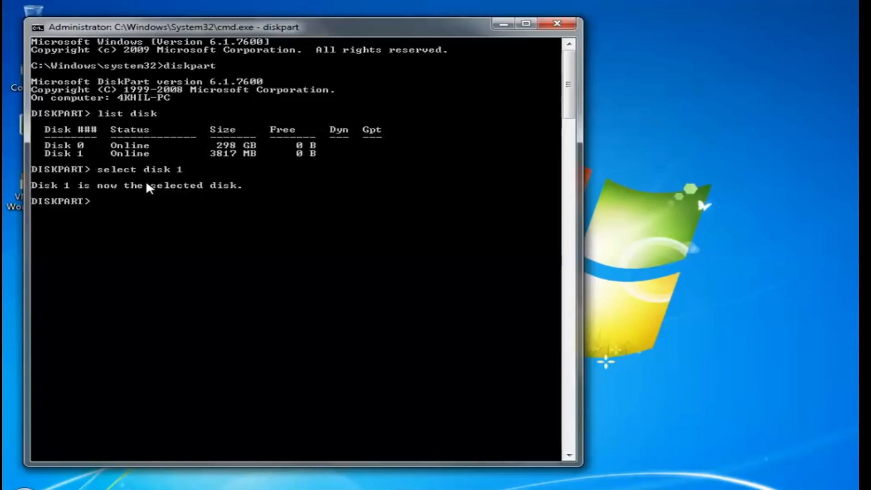
pyautogui.moveTo(128, 206)
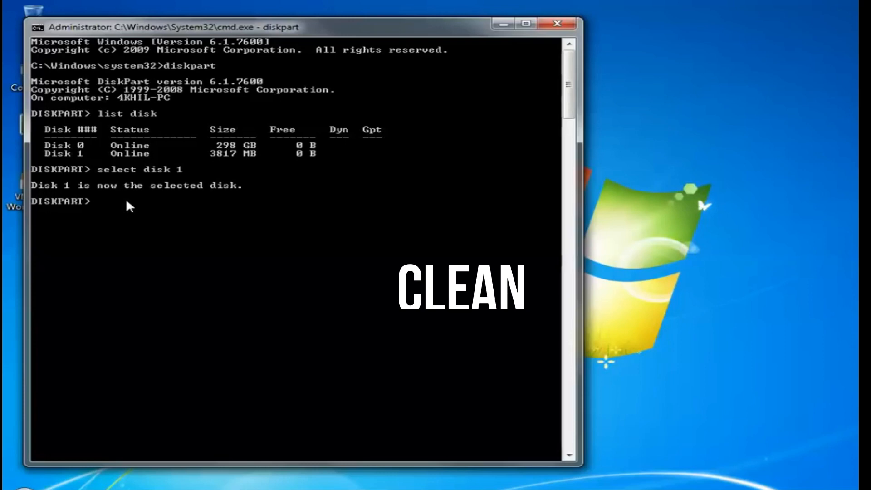
# Step: Wipe Disk 1 with clean, then run 'create partition primary'
pyautogui.write('clean')
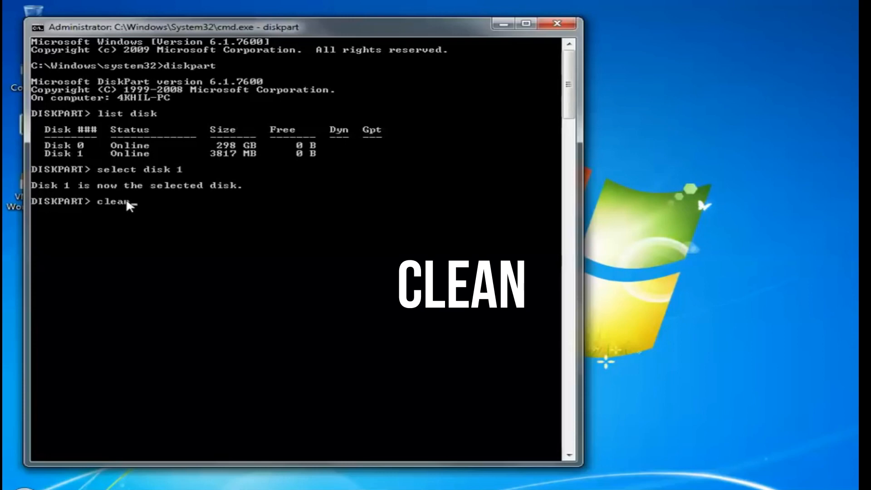
pyautogui.press('Return')
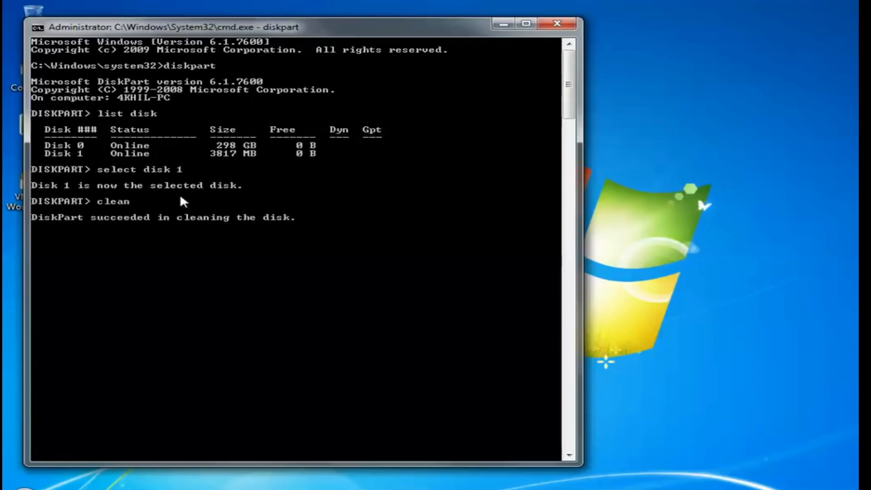
pyautogui.press('Return')
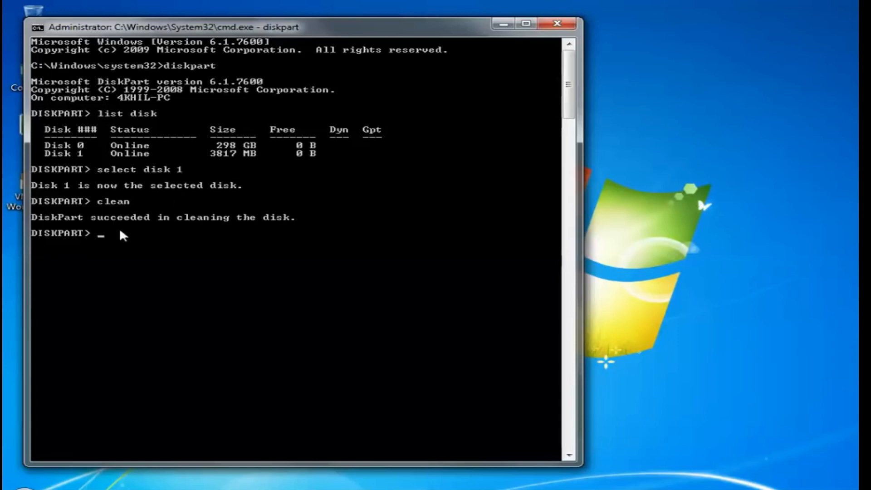
pyautogui.moveTo(161, 235)
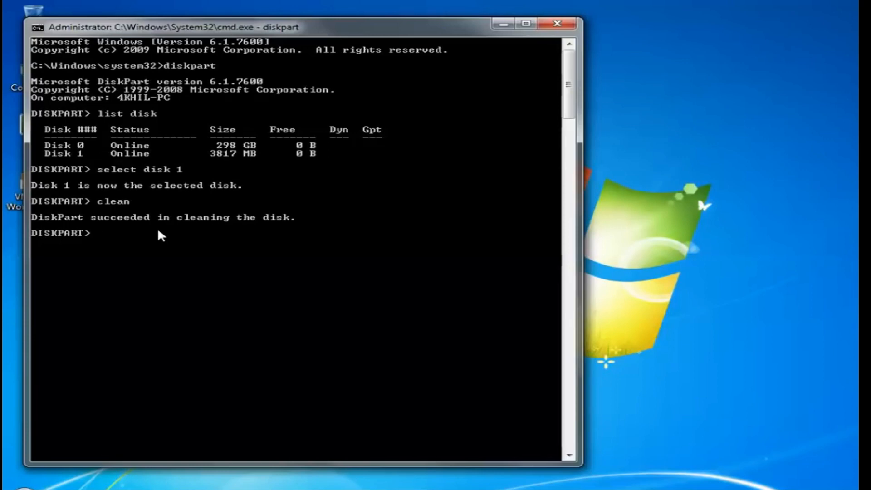
pyautogui.write('create partition pr')
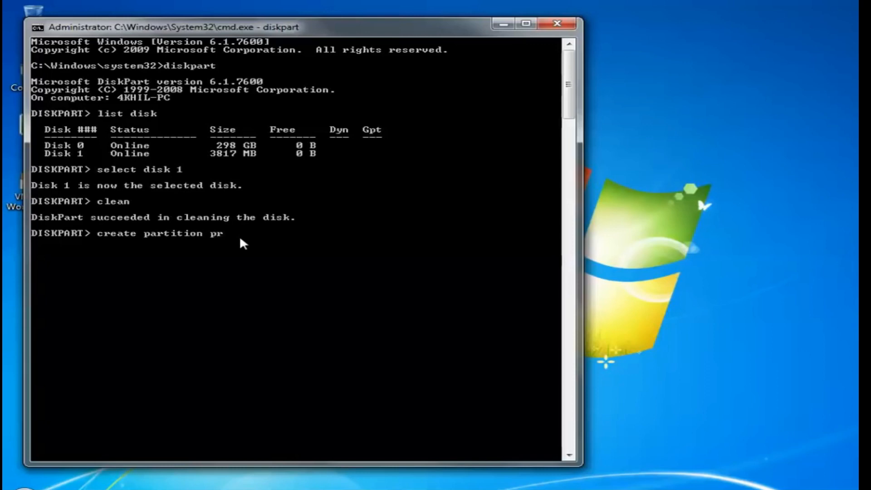
pyautogui.write('imary')
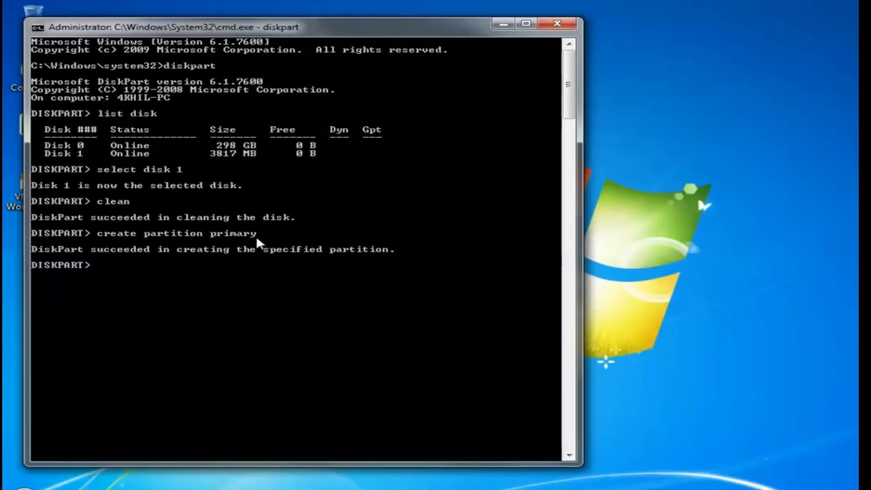
pyautogui.moveTo(210, 278)
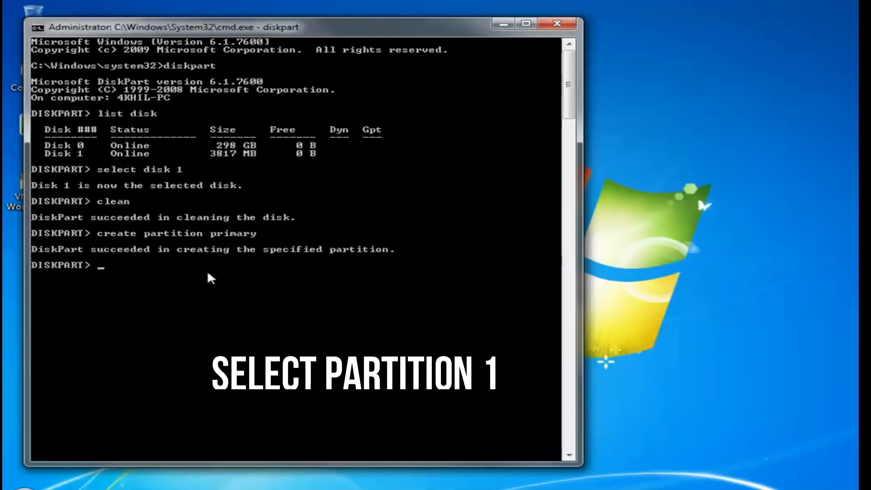
# Step: Select partition 1 on the USB disk
pyautogui.write('select')
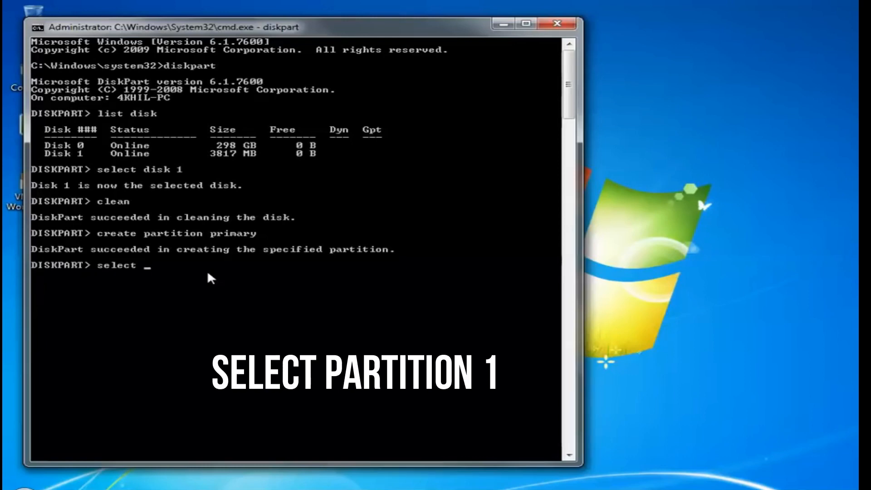
pyautogui.write('partition')
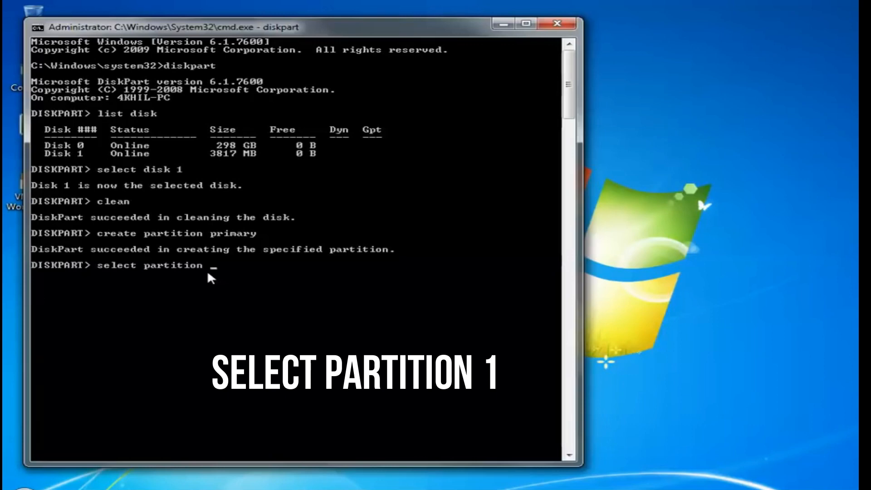
pyautogui.press('Return')
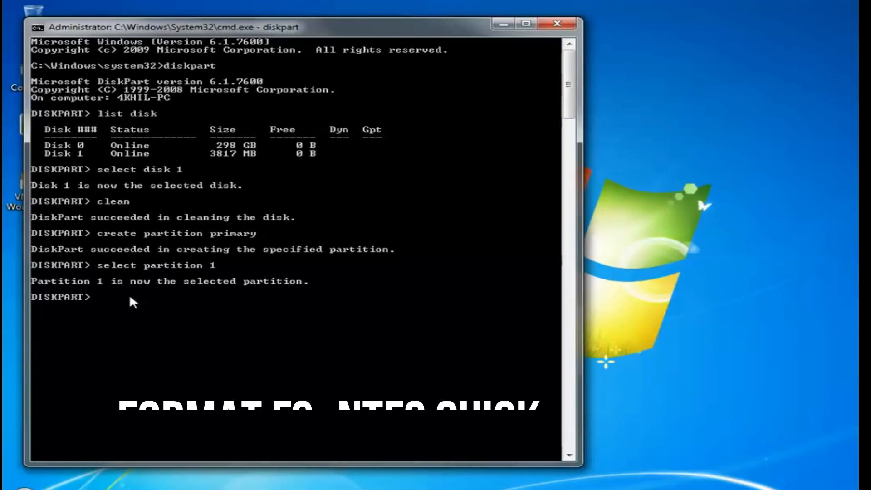
# Step: Quick-format partition 1 as FAT32 and mark it active
pyautogui.write('format')
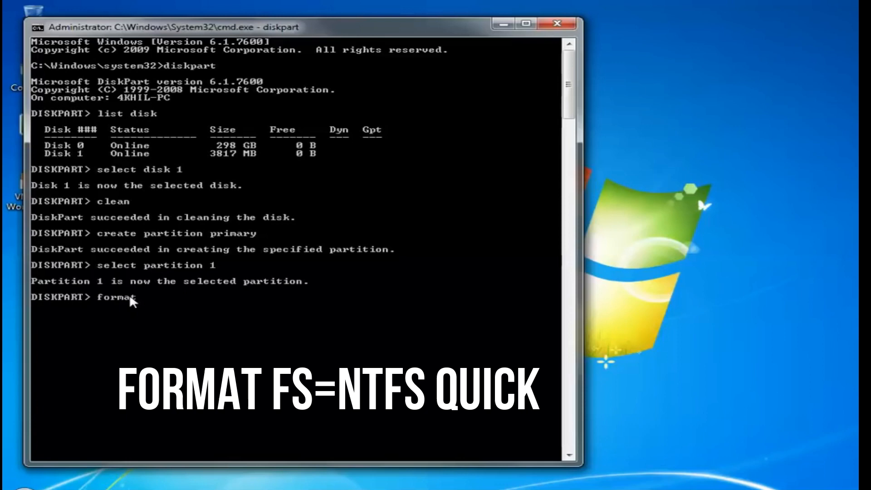
pyautogui.write('fs')
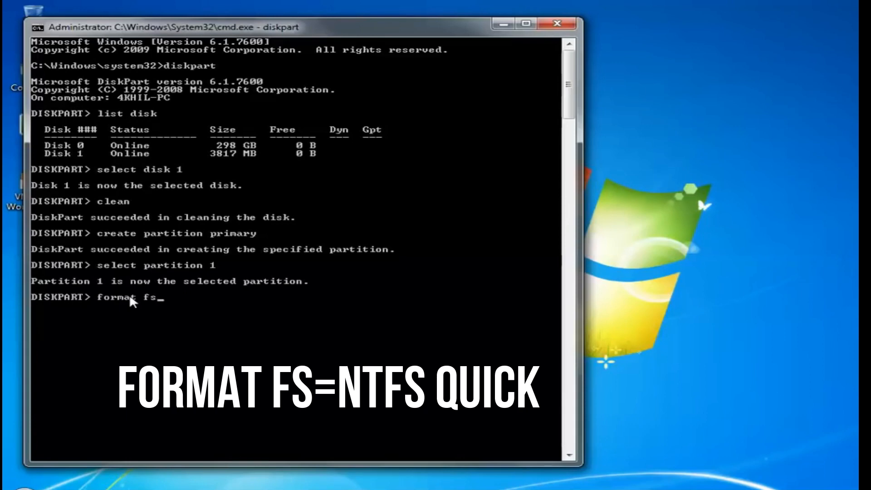
pyautogui.write('=')
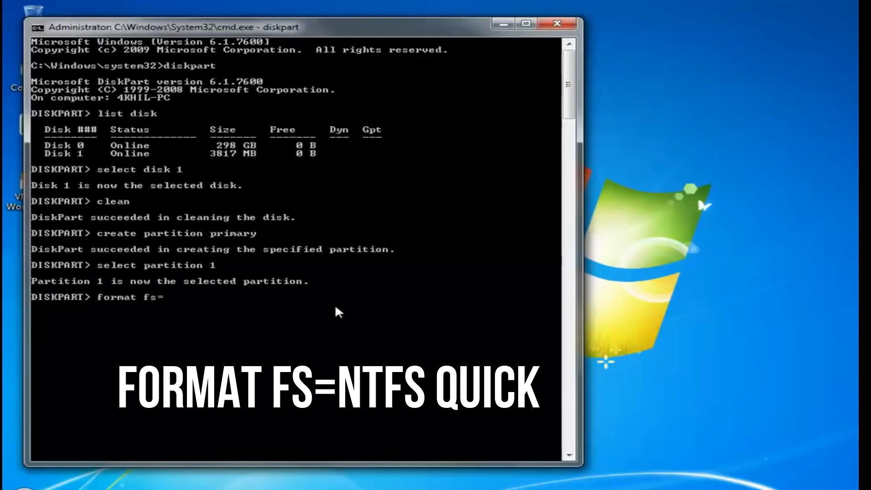
pyautogui.write('fat')
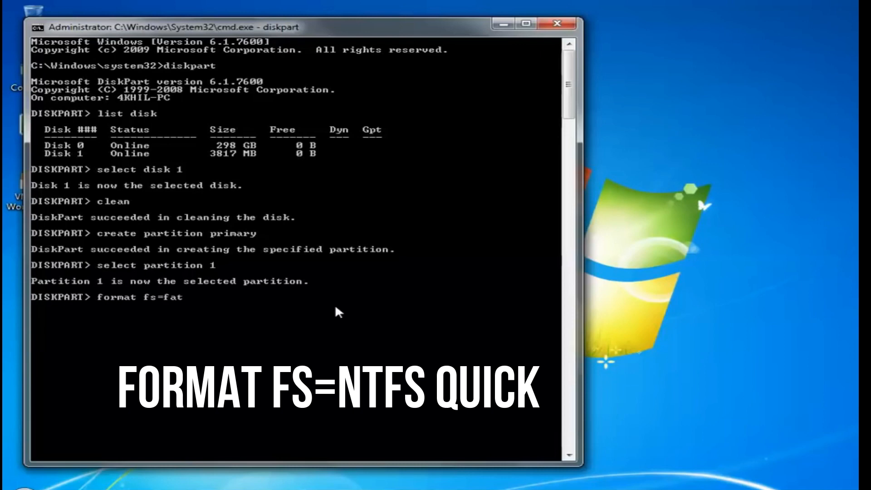
pyautogui.write('32 q')
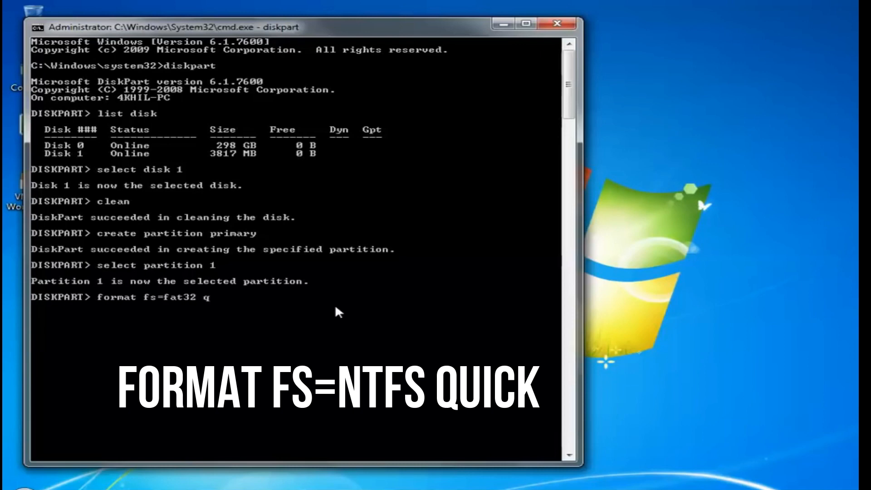
pyautogui.write('uick')
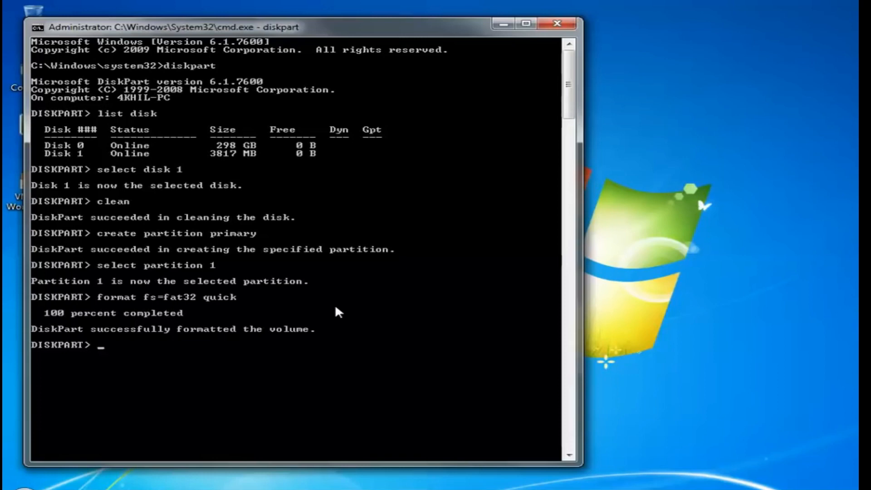
pyautogui.write('active')
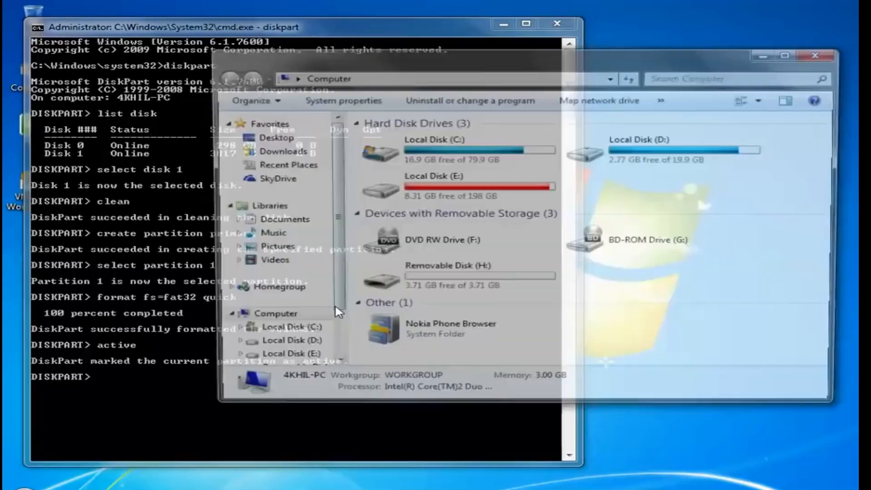
# Step: Verify Removable Disk (H:) shows FAT32, then close the Computer window
pyautogui.click(455, 278)
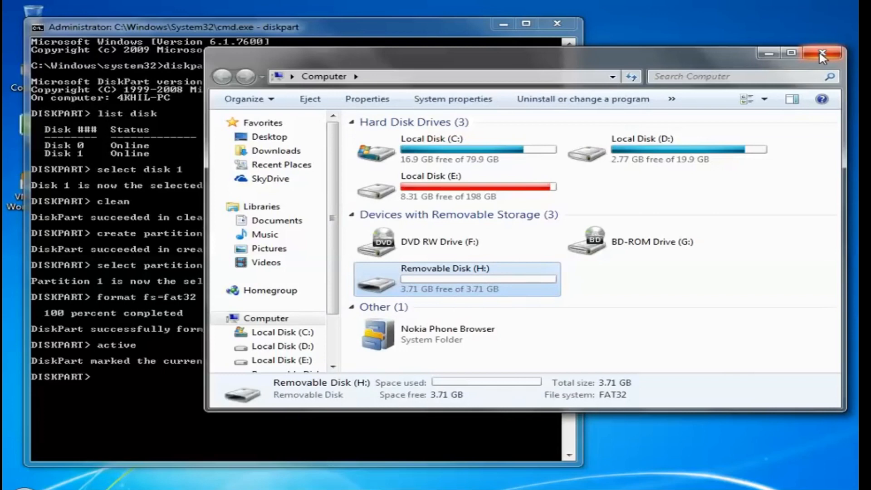
pyautogui.click(822, 53)
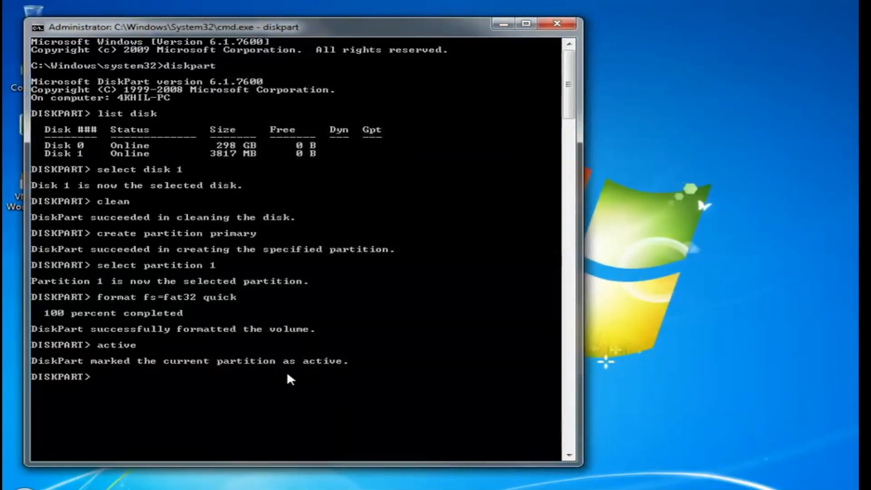
# Step: Run 'assign letter=z' so the USB partition becomes drive Z
pyautogui.write('assign')
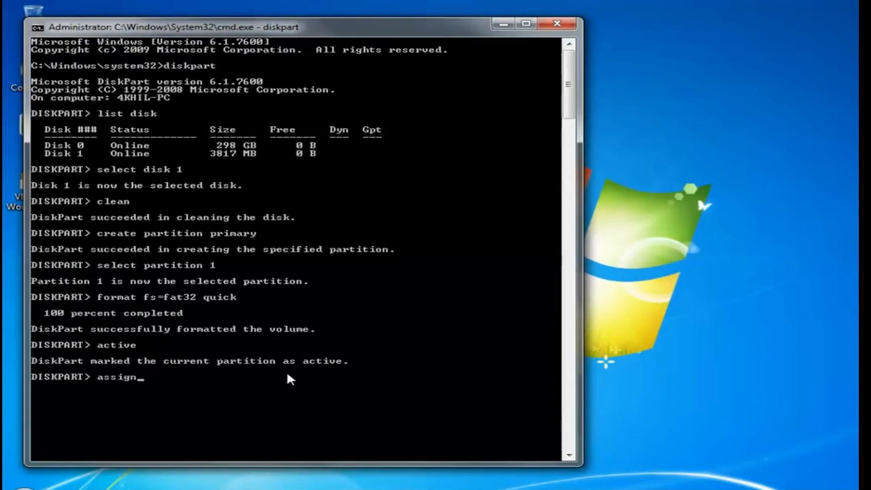
pyautogui.write('letter')
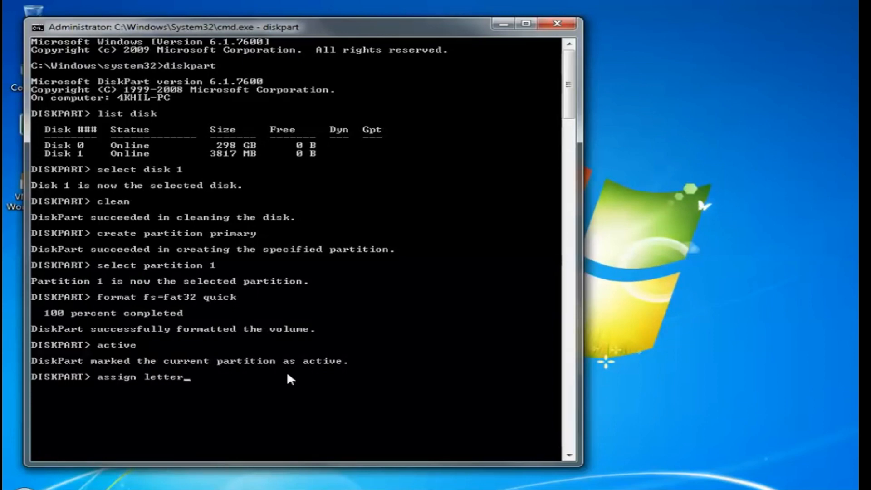
pyautogui.write('=')
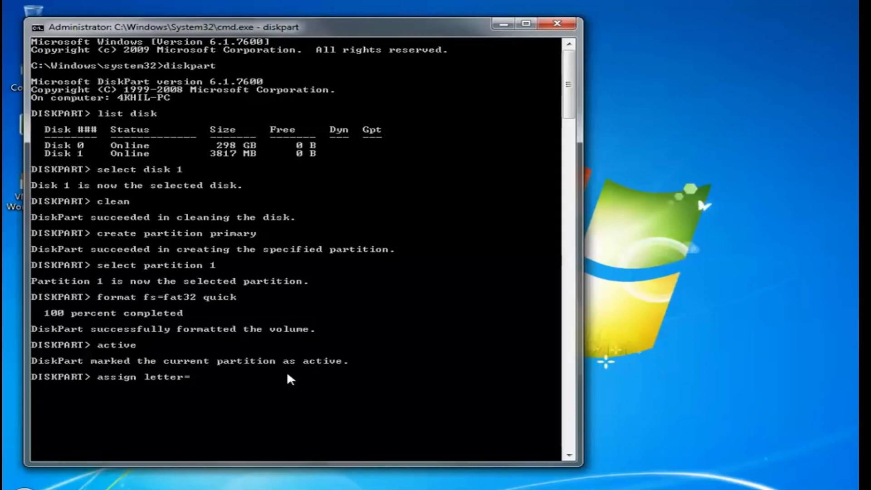
pyautogui.write('z')
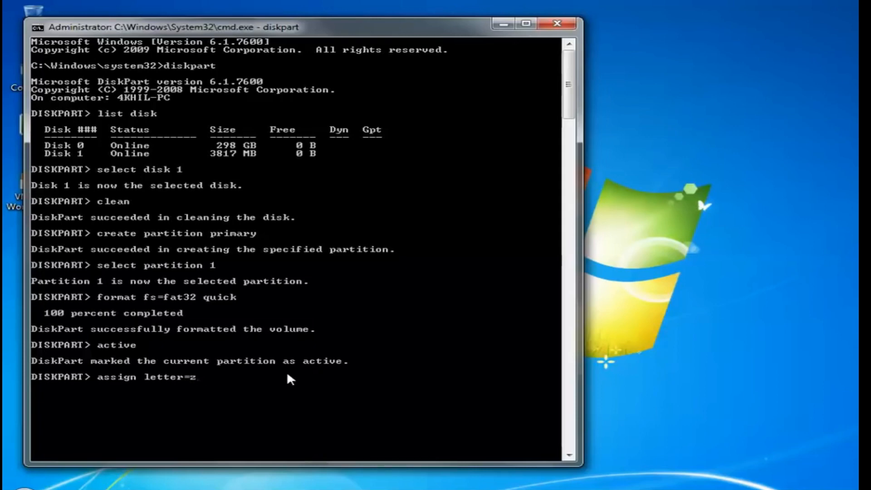
pyautogui.press('Return')
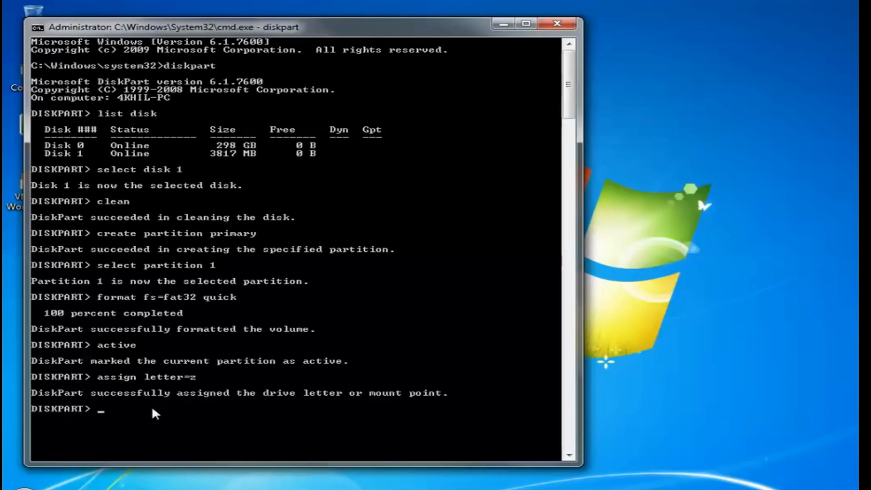
pyautogui.moveTo(134, 414)
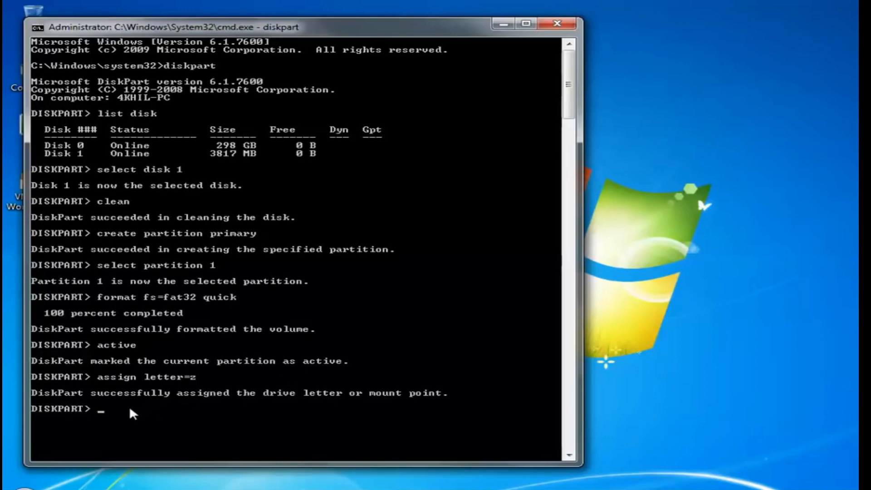
pyautogui.moveTo(114, 414)
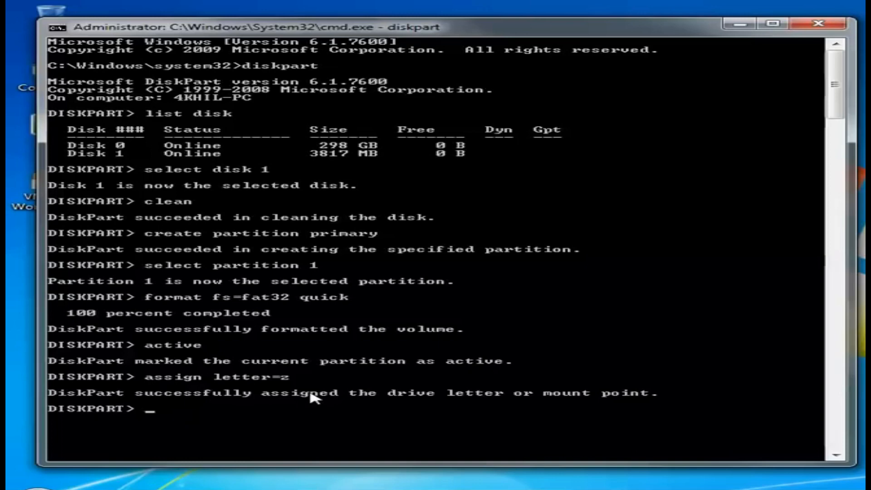
pyautogui.moveTo(754, 350)
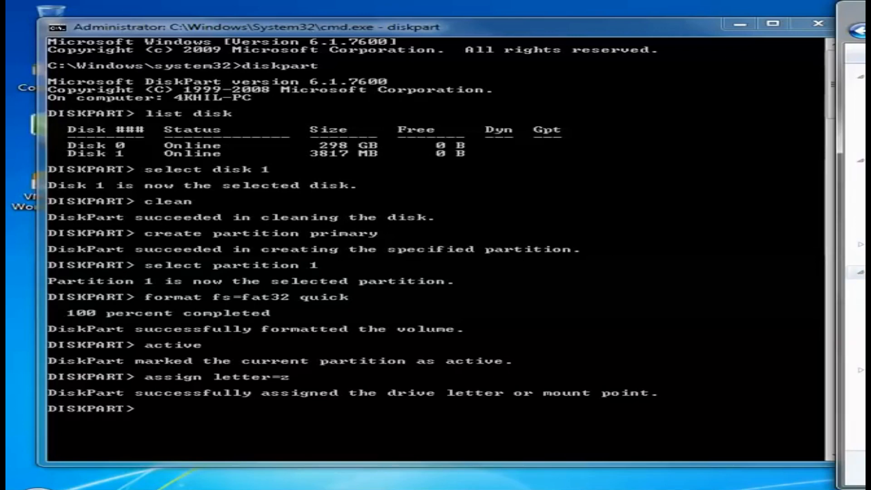
pyautogui.moveTo(633, 341)
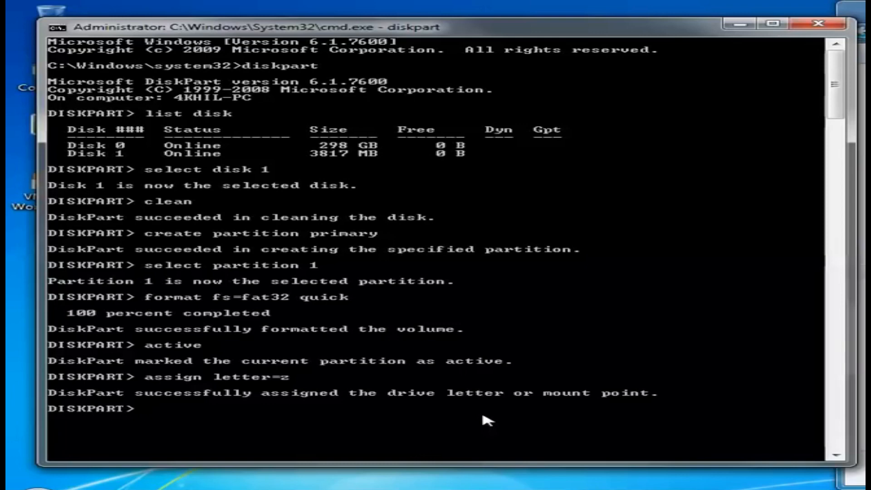
# Step: Exit DiskPart back to the system32 command prompt
pyautogui.write('e')
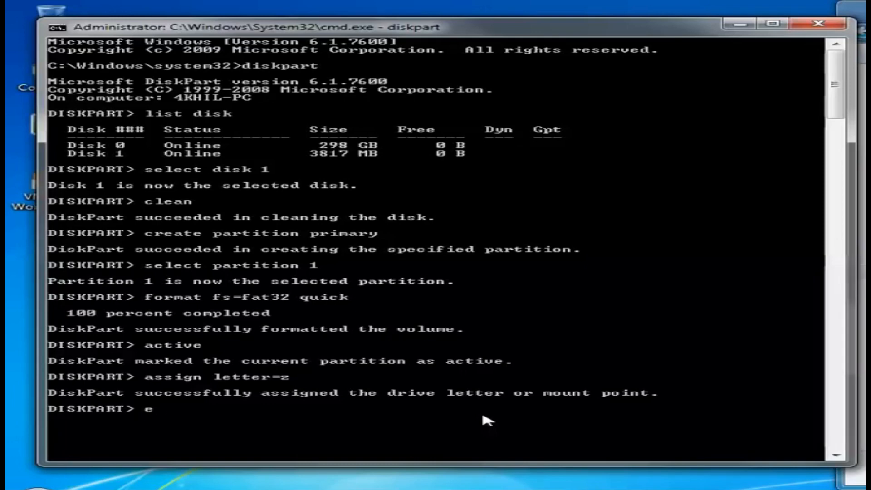
pyautogui.write('xit')
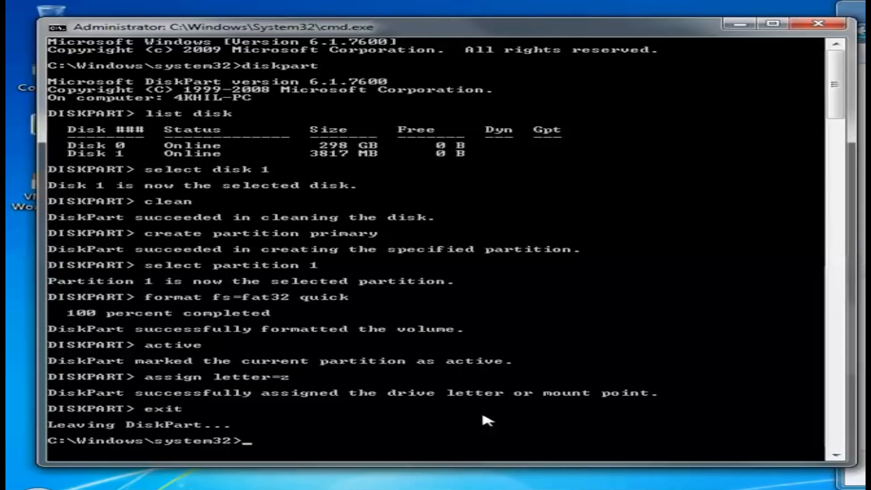
pyautogui.scroll(-3)
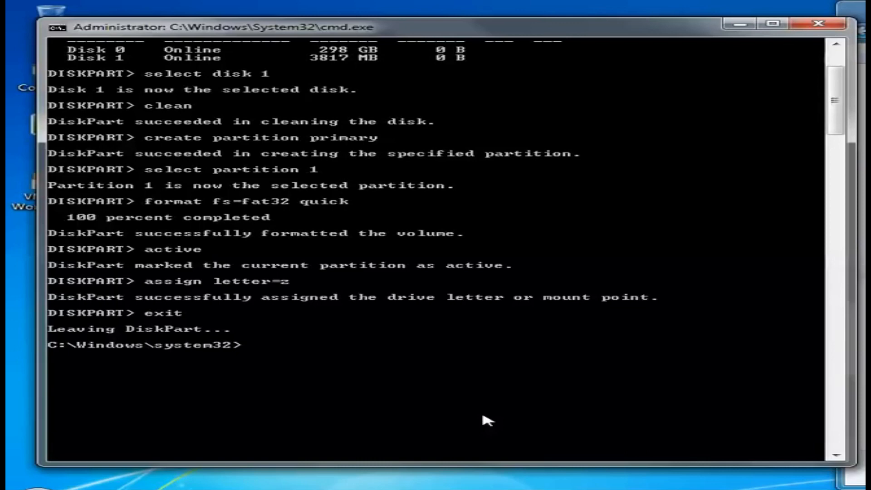
# Step: Run 'xcopy G:\*.* /s/e/f Z:\' to copy all ISO files onto the USB drive
pyautogui.write('xc')
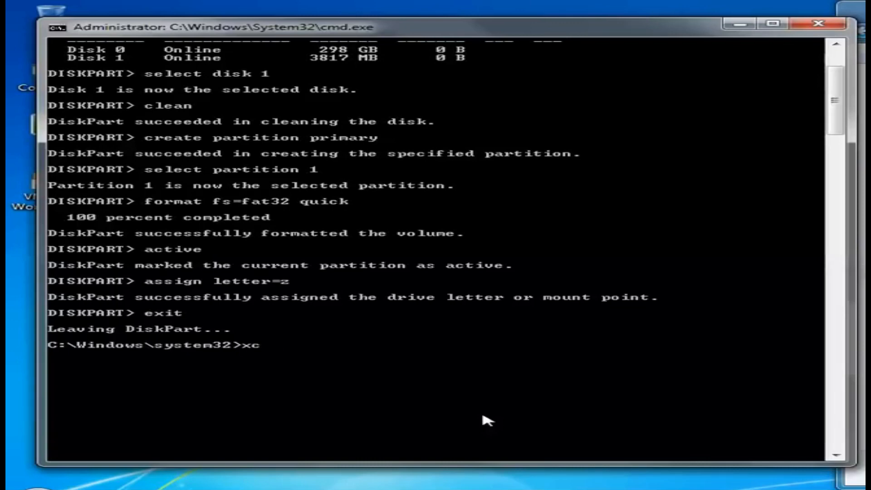
pyautogui.write('opy')
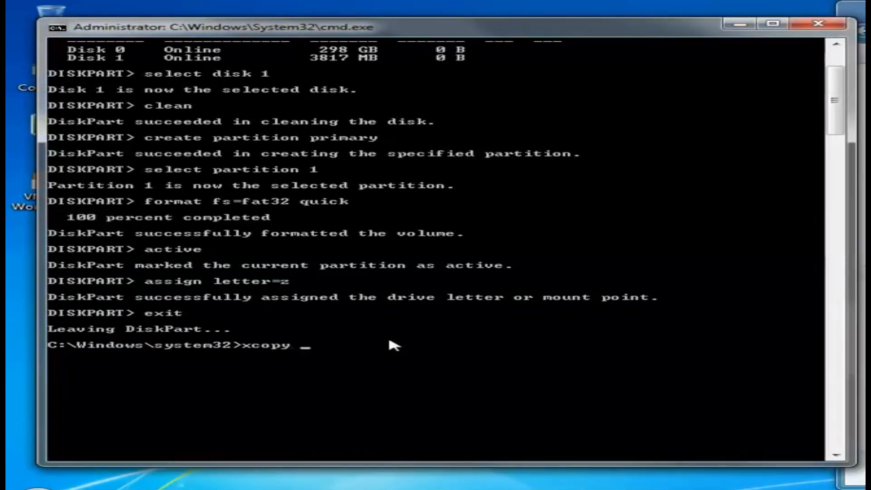
pyautogui.write('G')
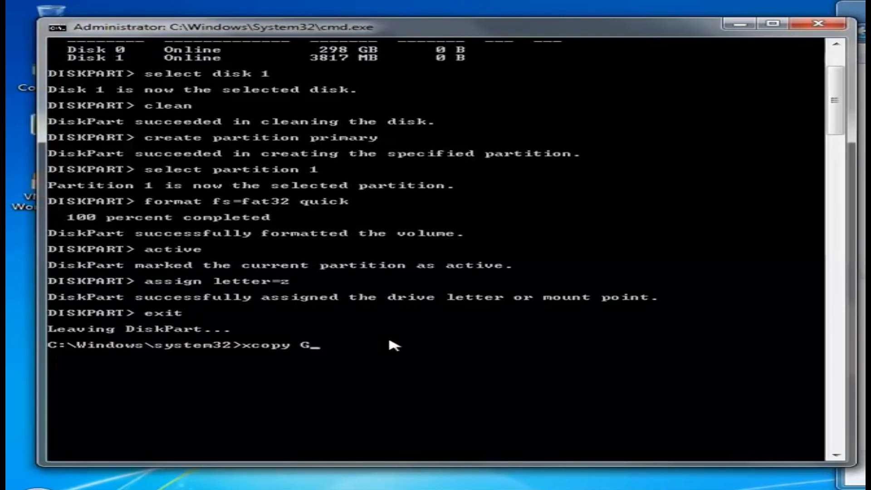
pyautogui.write(':')
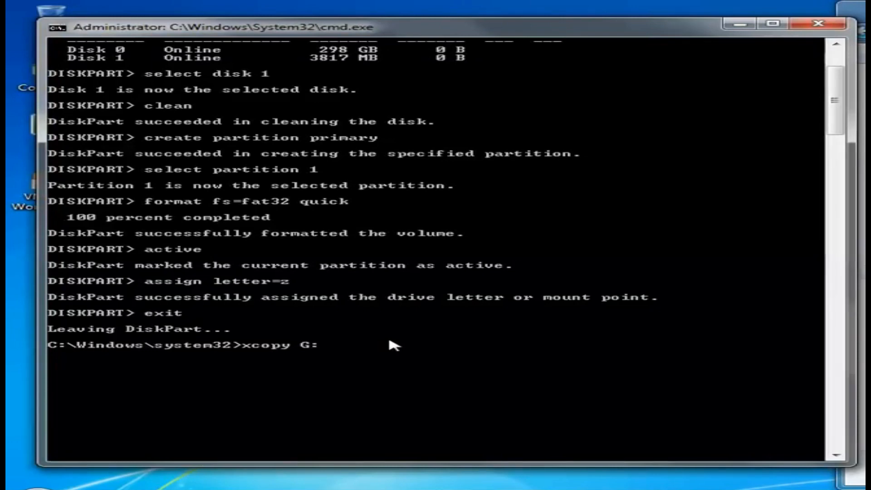
pyautogui.write('\\')
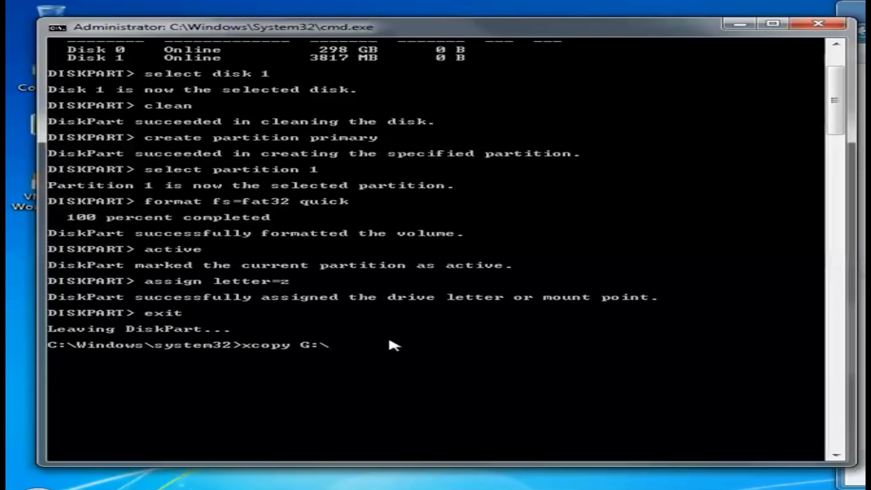
pyautogui.write('*')
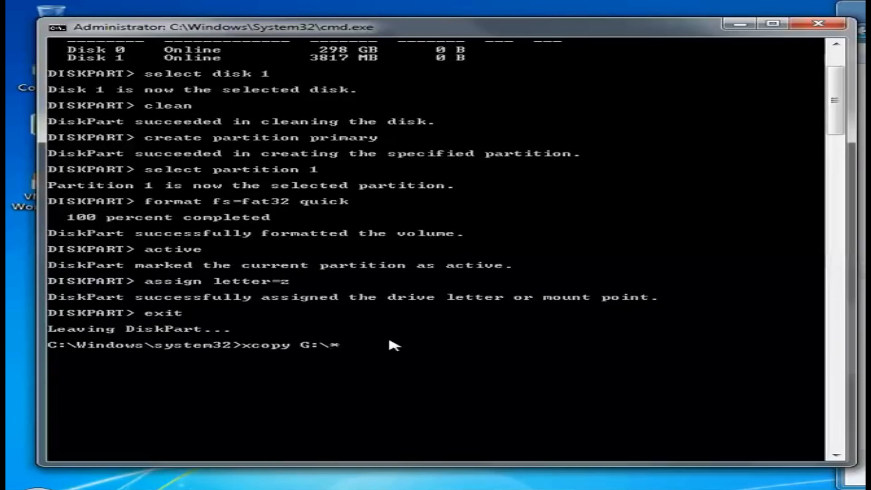
pyautogui.write('.* /')
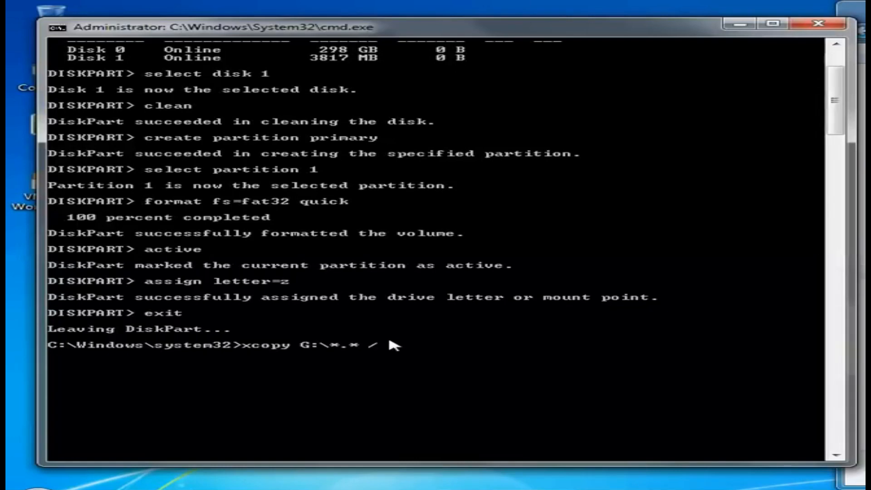
pyautogui.write('s/')
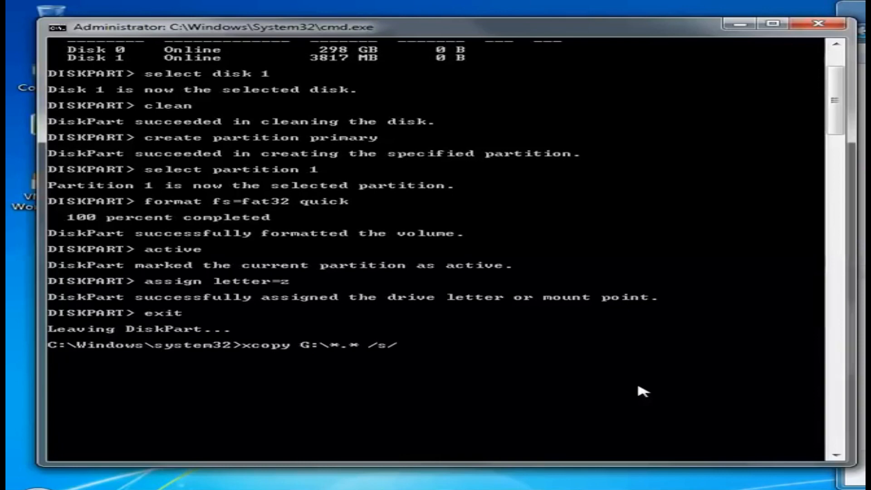
pyautogui.write('e/f')
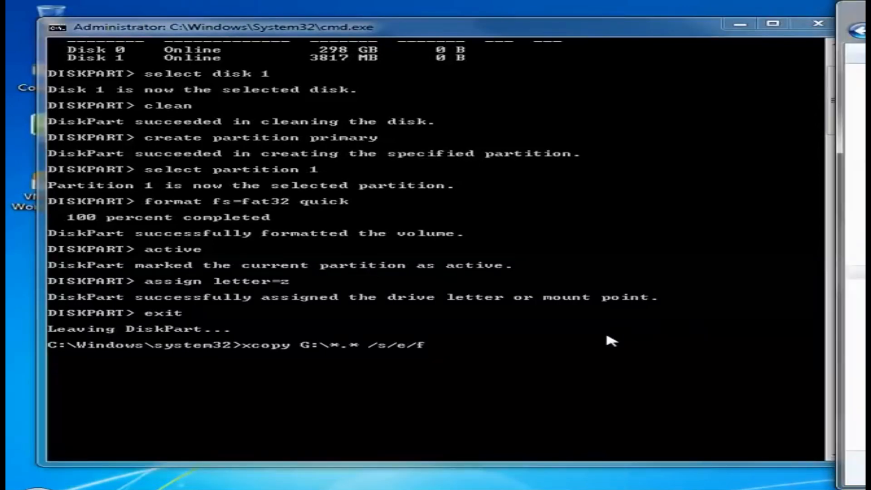
pyautogui.write('z')
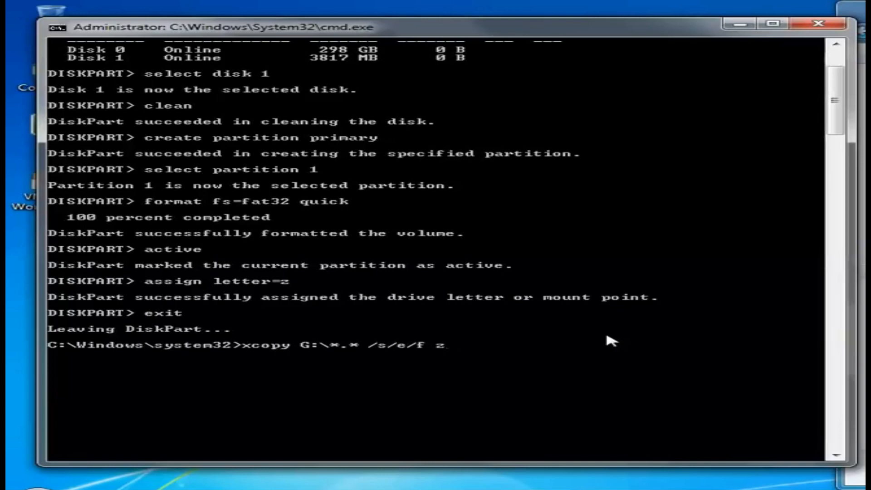
pyautogui.write('Z')
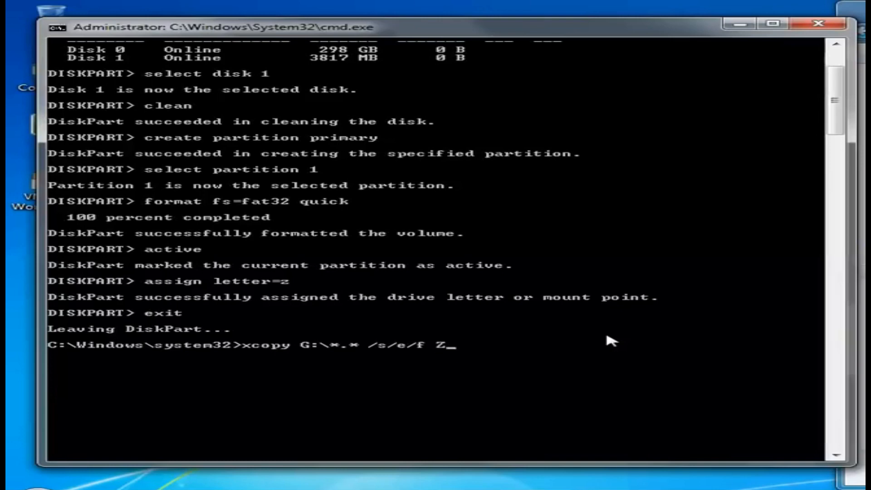
pyautogui.write(':')
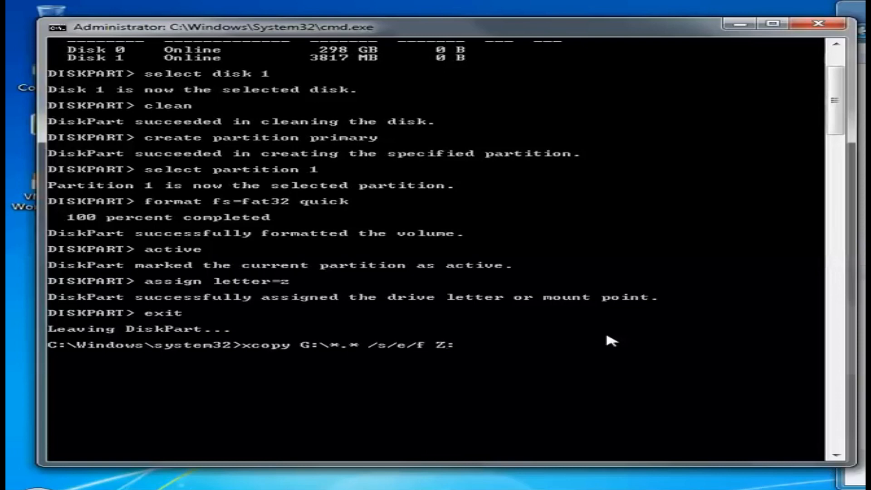
pyautogui.write('\\')
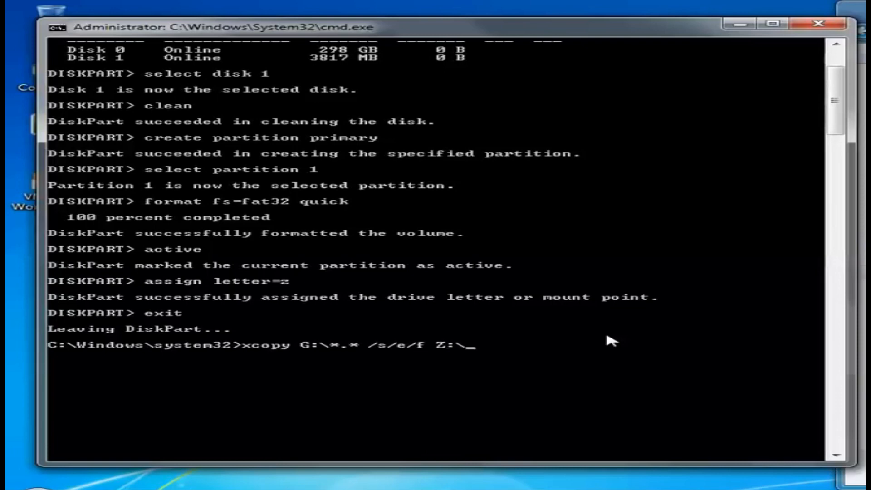
pyautogui.press('Return')
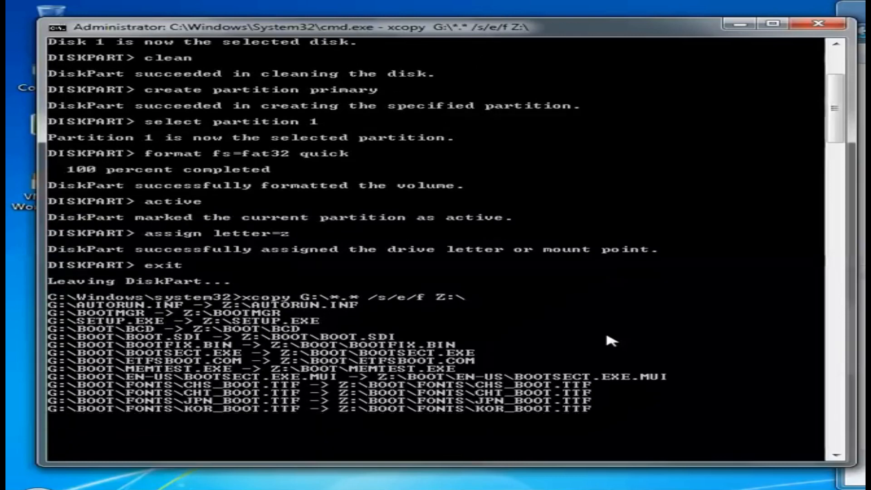
# Step: Scroll the Command Prompt output to confirm xcopy reported 868 files copied to Z:
pyautogui.scroll(-3)
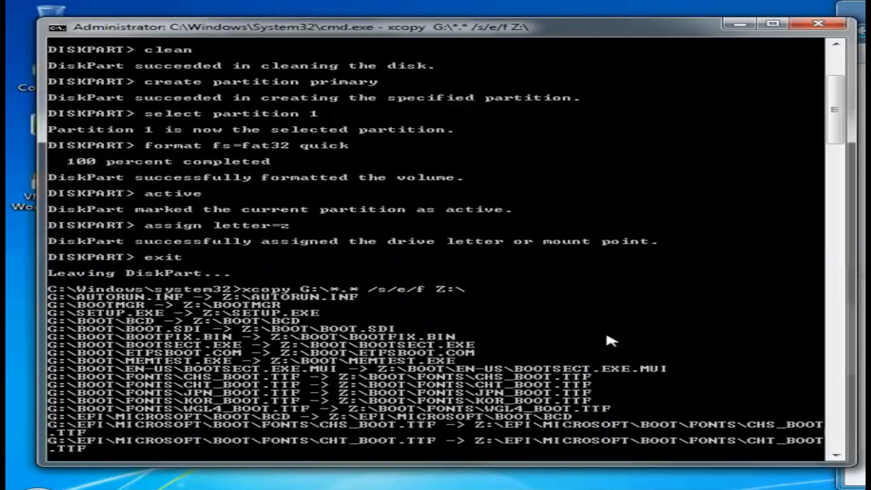
pyautogui.scroll(-3)
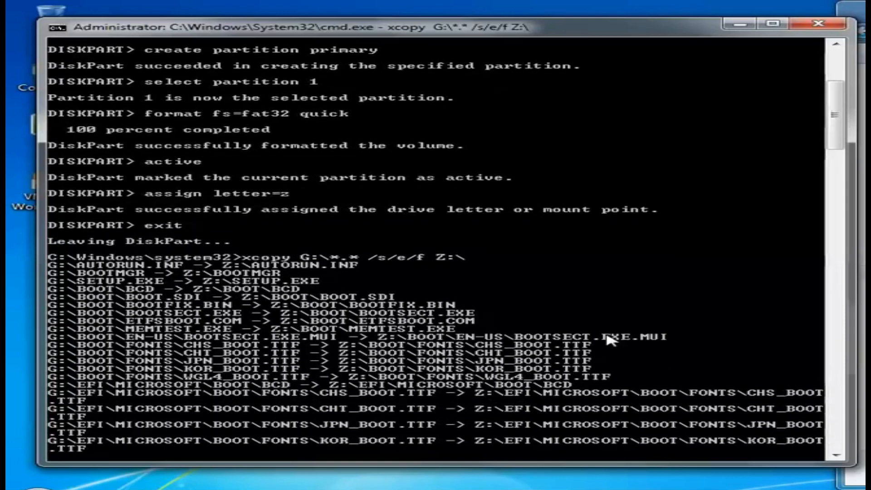
pyautogui.scroll(-3)
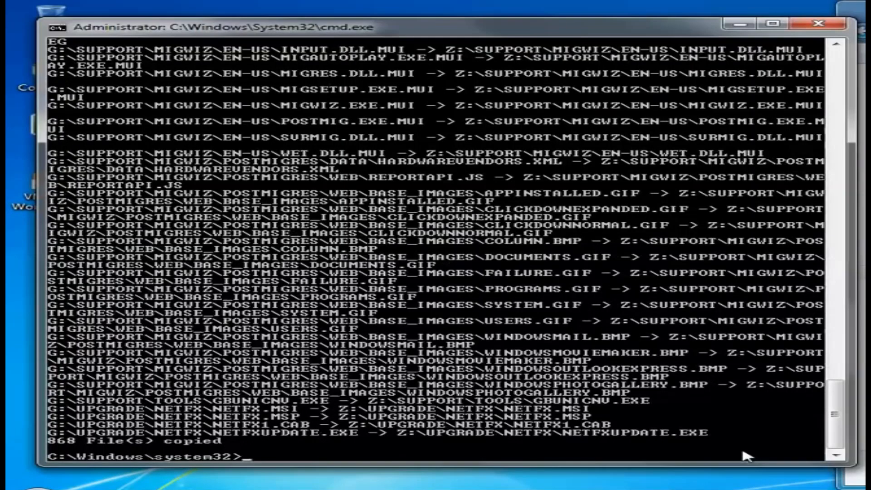
pyautogui.moveTo(717, 448)
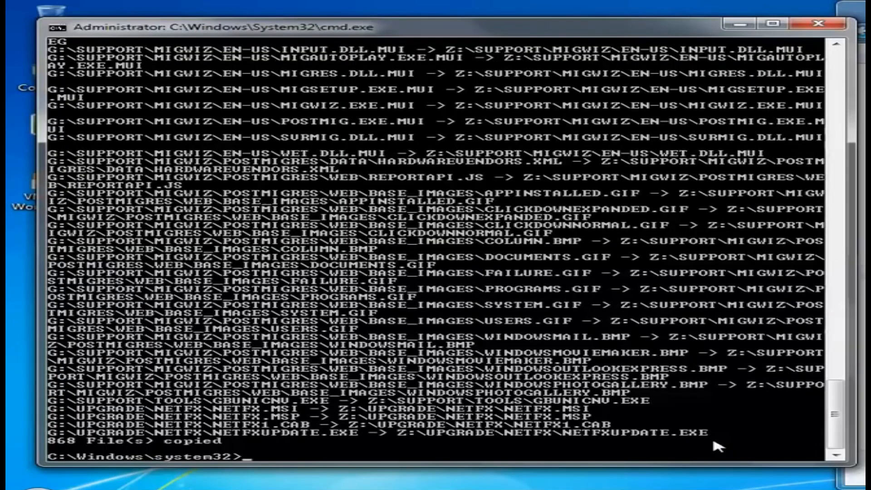
pyautogui.moveTo(714, 442)
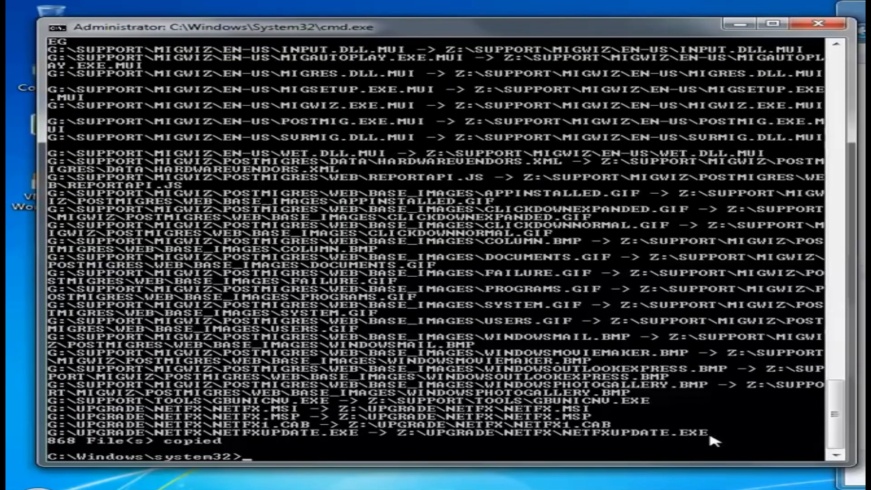